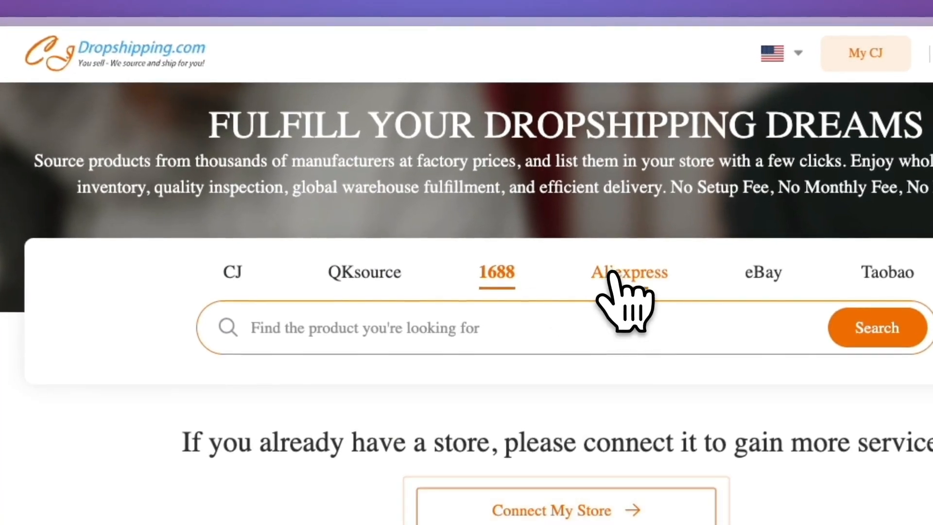
# Step: Switch from the CJ Dropshipping homepage to the AutoDS homepage for comparison
pyautogui.click(888, 273)
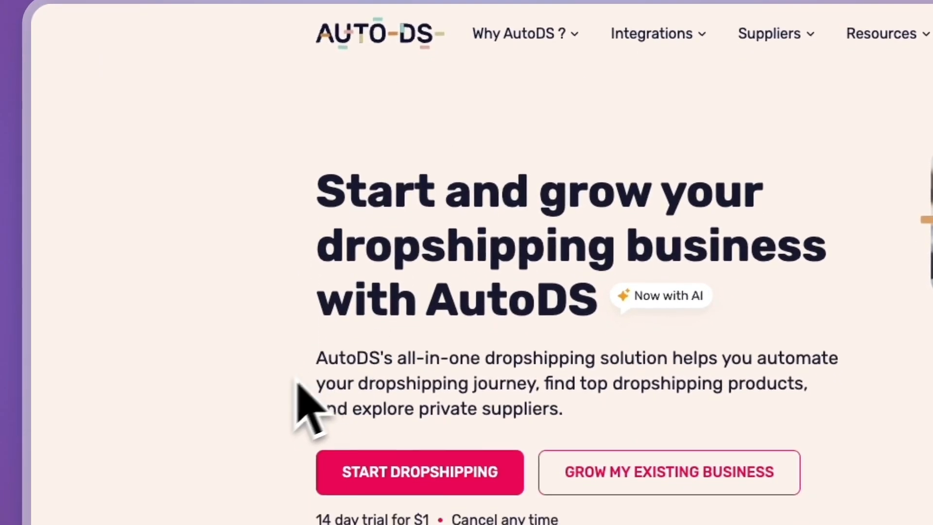
pyautogui.click(517, 34)
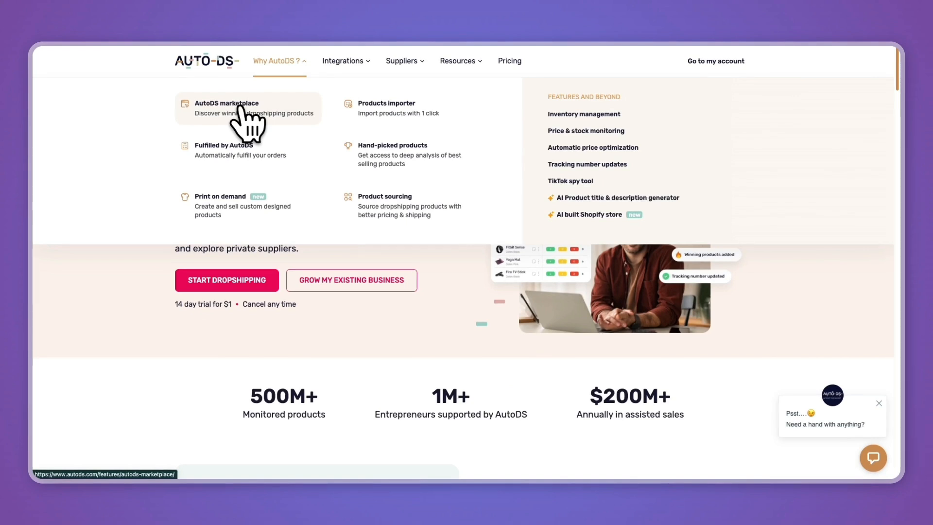
pyautogui.moveTo(228, 137)
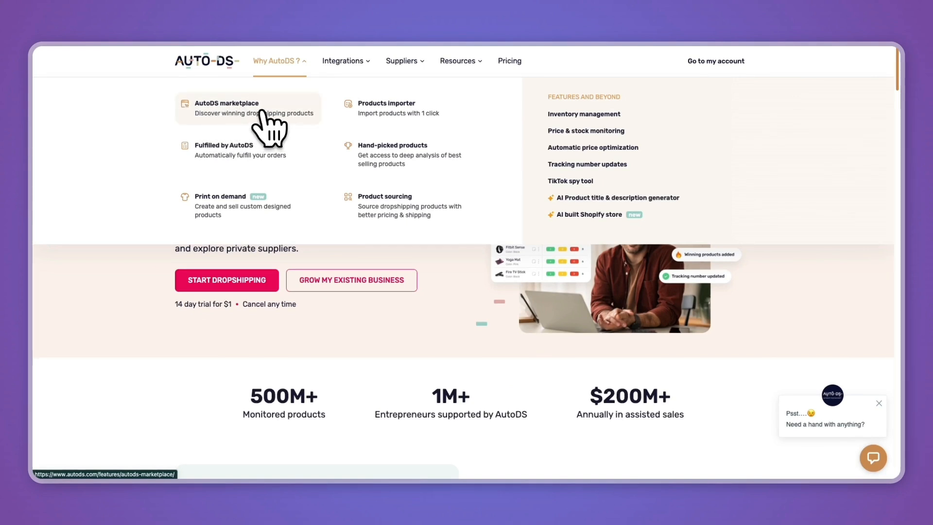
pyautogui.moveTo(378, 108)
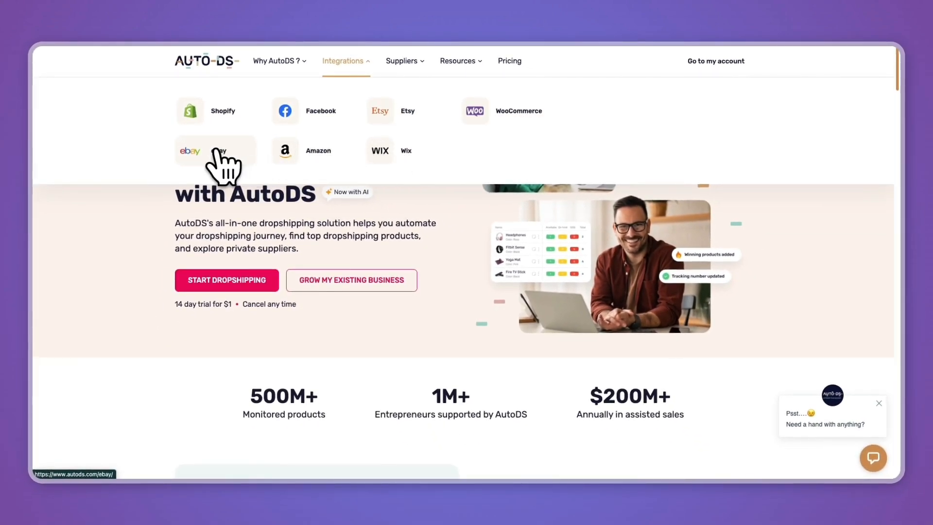
pyautogui.click(277, 61)
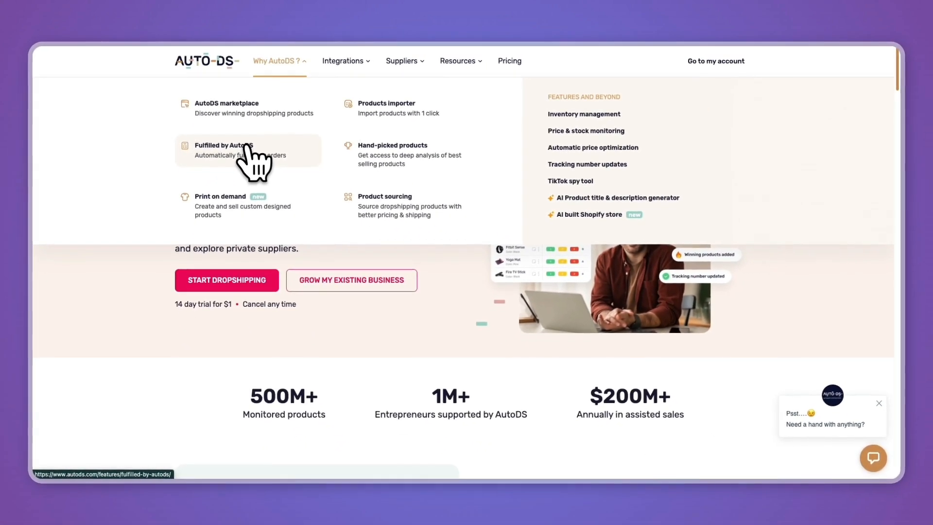
pyautogui.moveTo(417, 154)
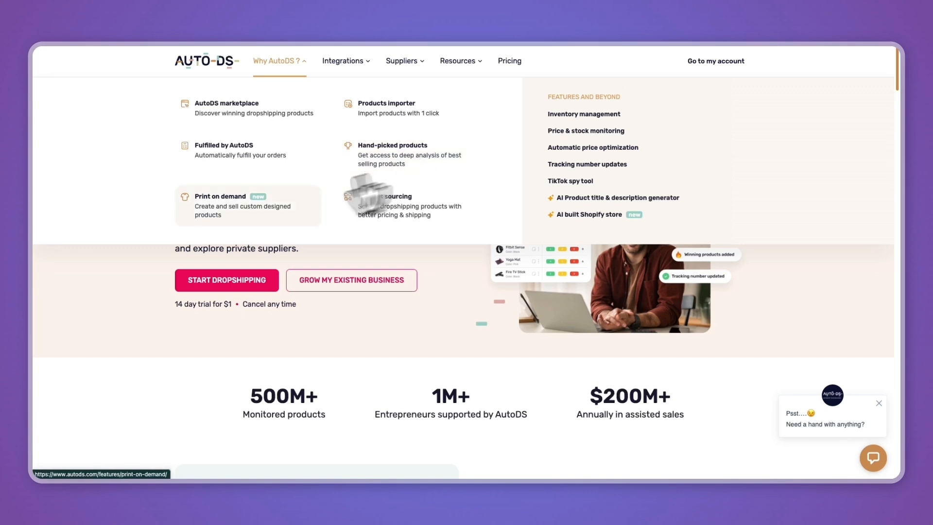
pyautogui.moveTo(385, 201)
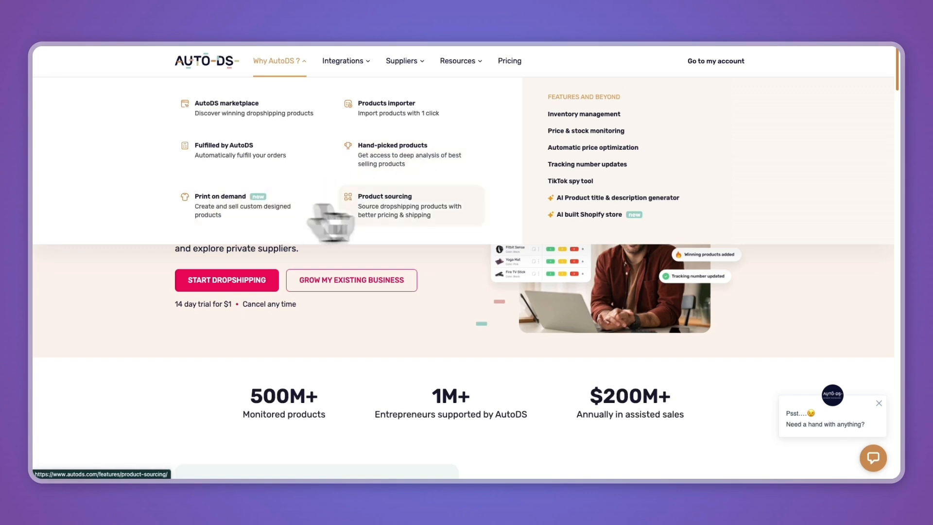
pyautogui.moveTo(375, 223)
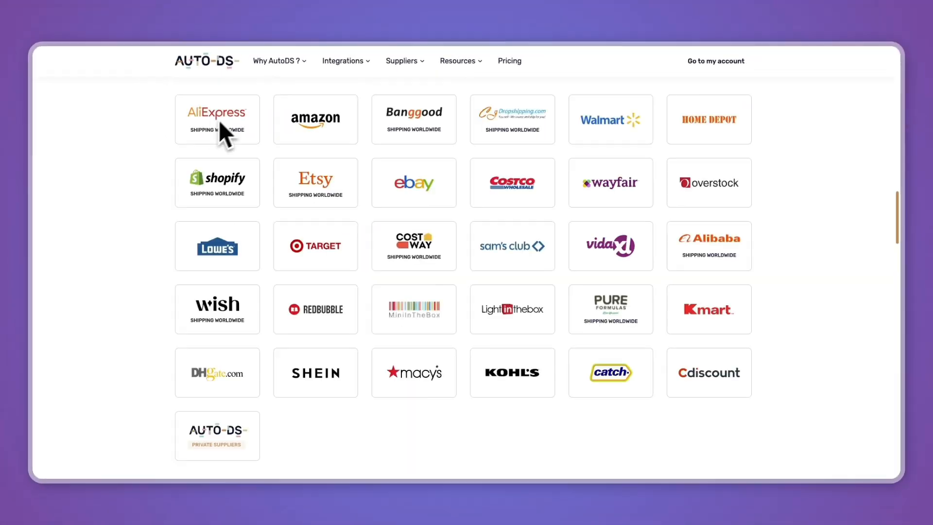
pyautogui.moveTo(514, 124)
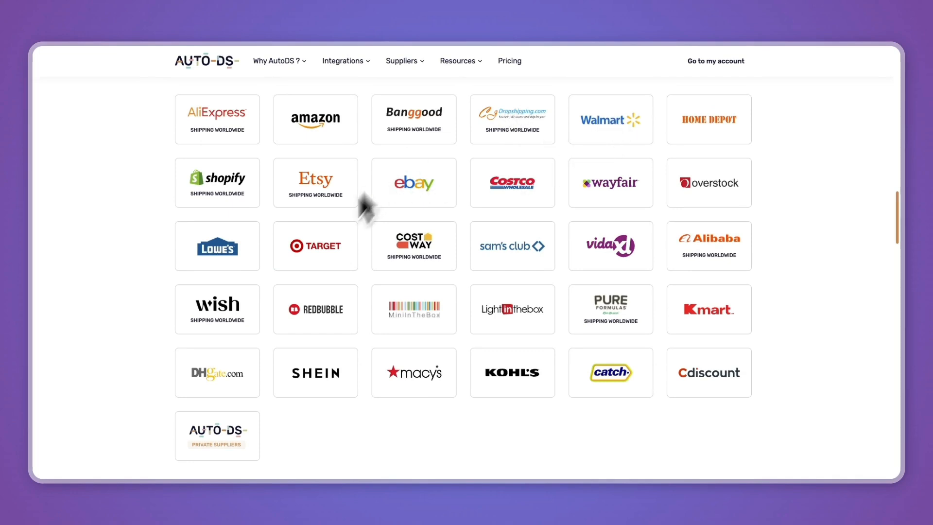
pyautogui.moveTo(494, 298)
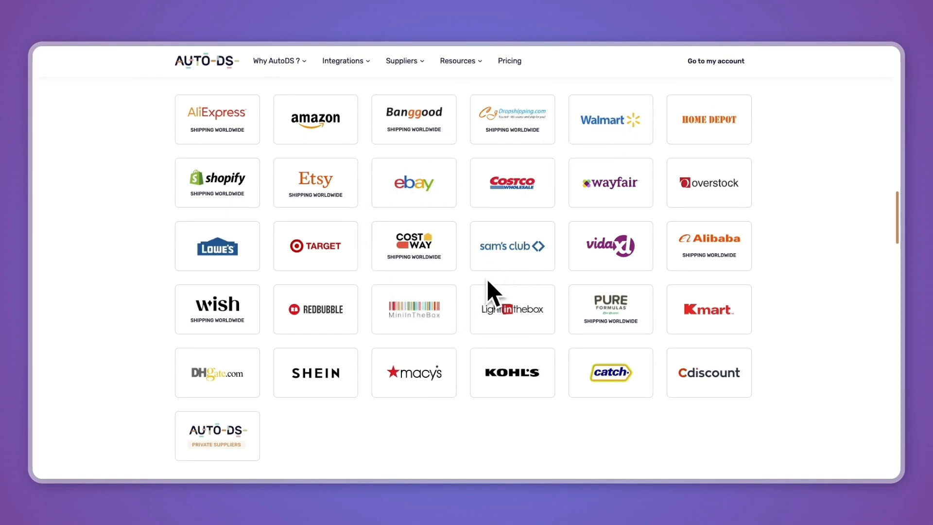
# Step: Bring up the Why AutoDS? feature overview from the top navigation
pyautogui.click(276, 61)
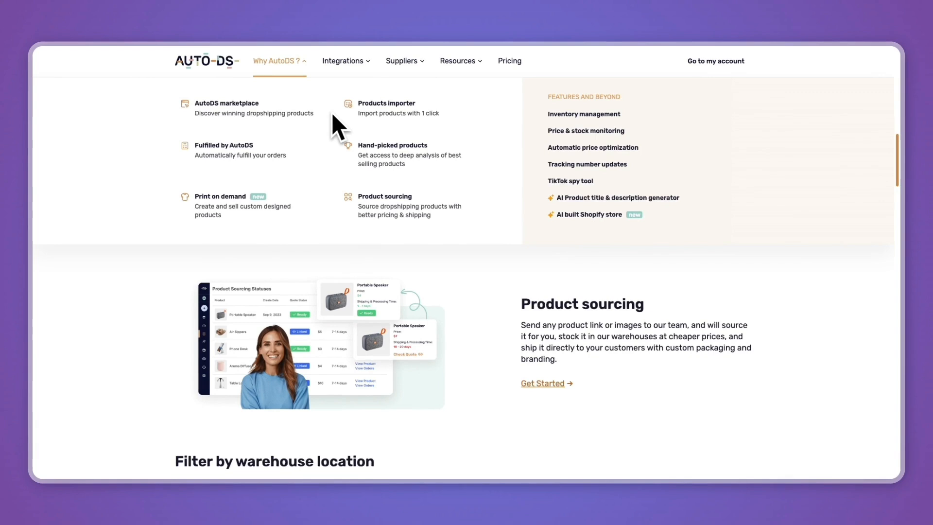
pyautogui.moveTo(585, 140)
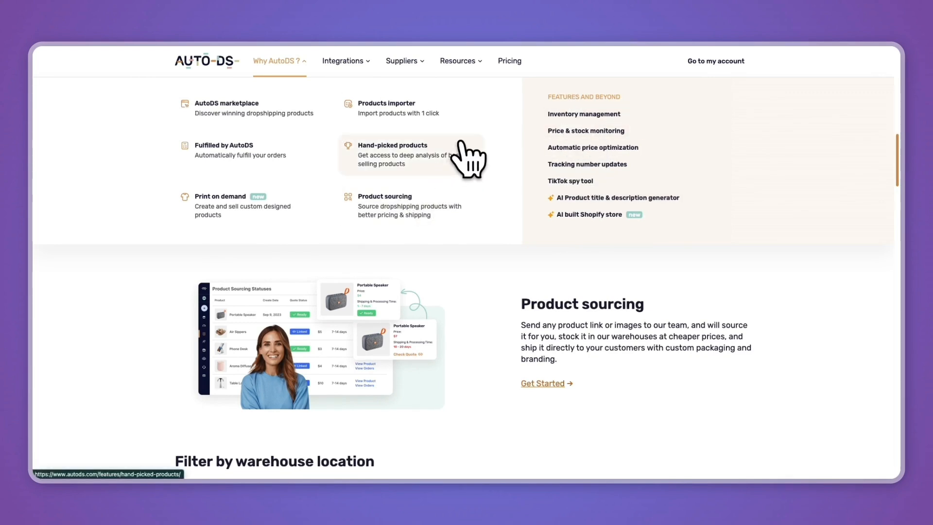
pyautogui.moveTo(595, 214)
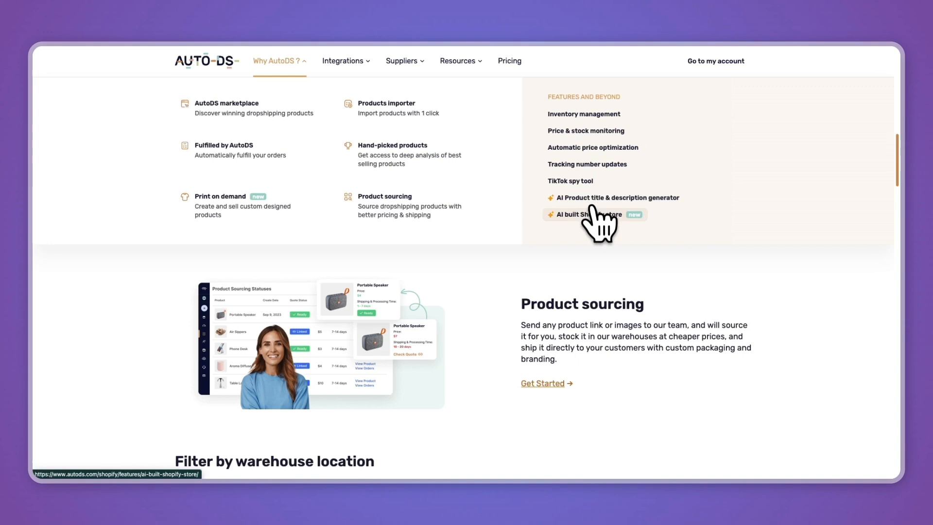
pyautogui.moveTo(583, 114)
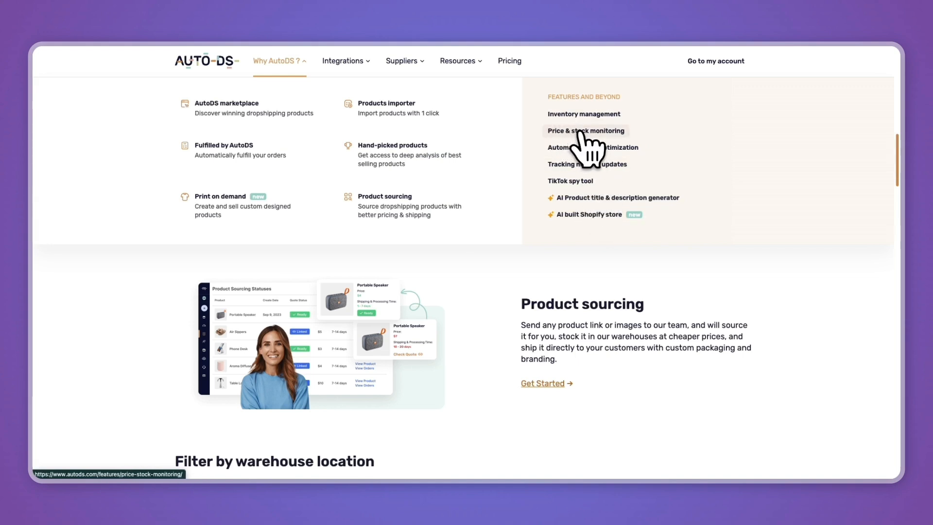
pyautogui.moveTo(586, 135)
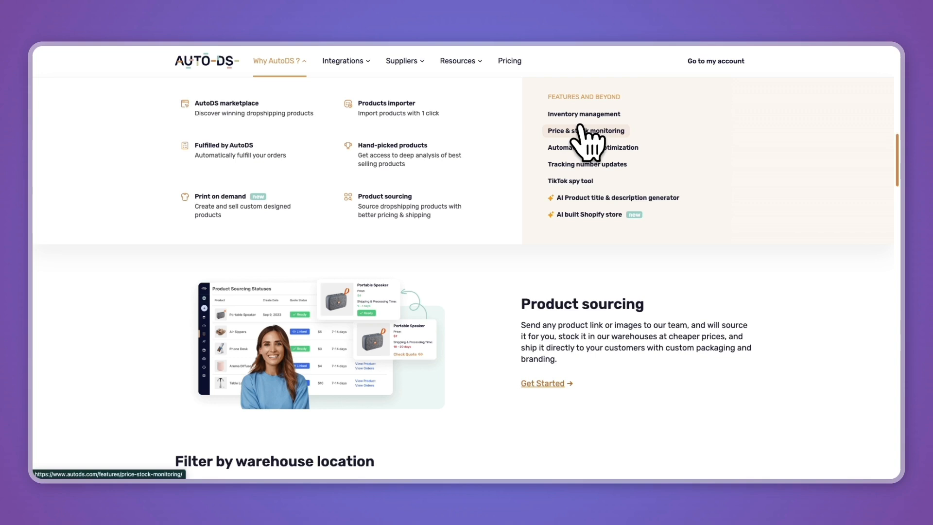
pyautogui.moveTo(593, 147)
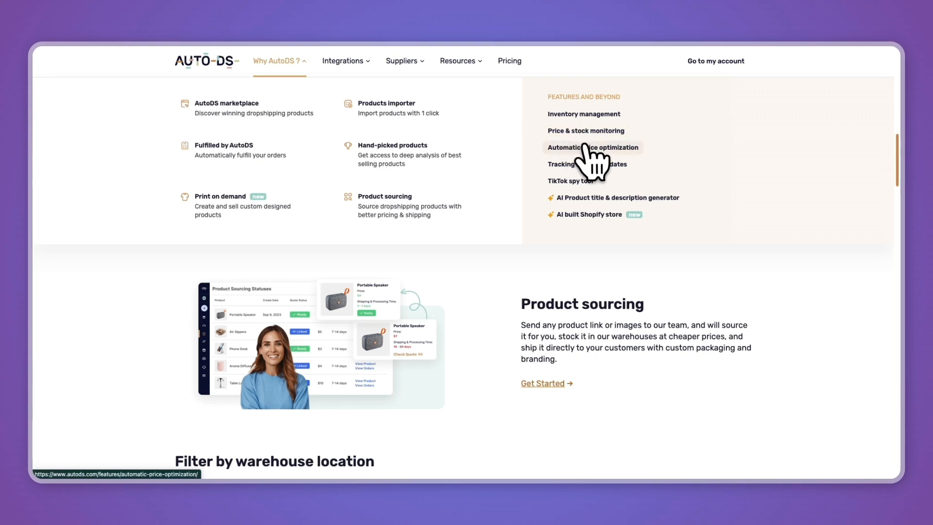
pyautogui.moveTo(591, 169)
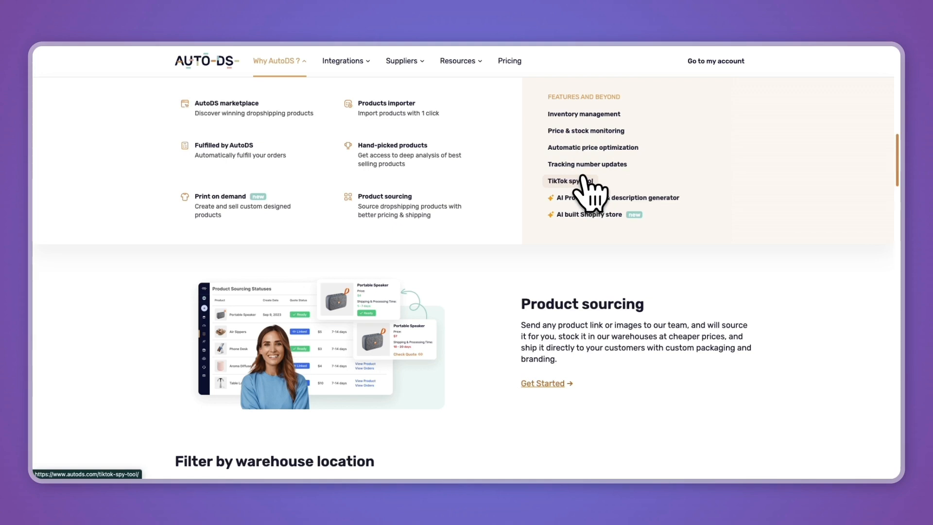
pyautogui.moveTo(586, 202)
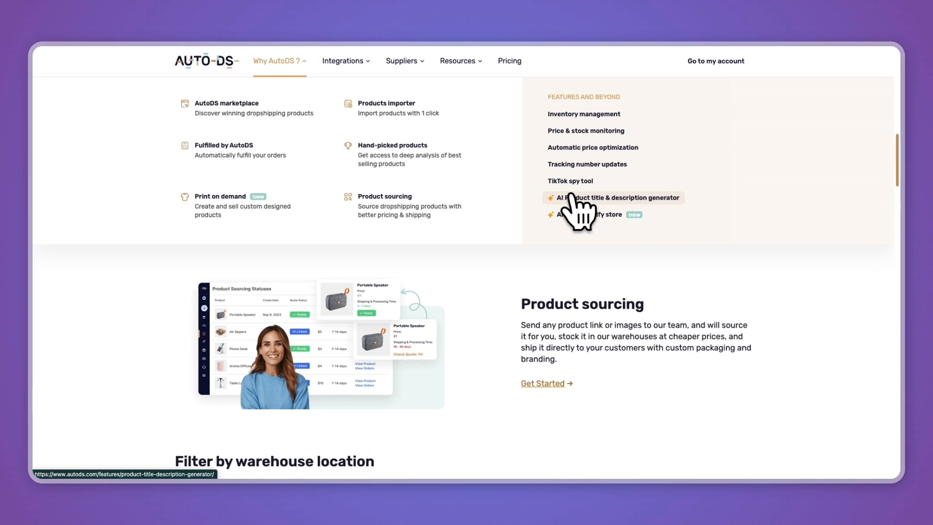
pyautogui.moveTo(572, 214)
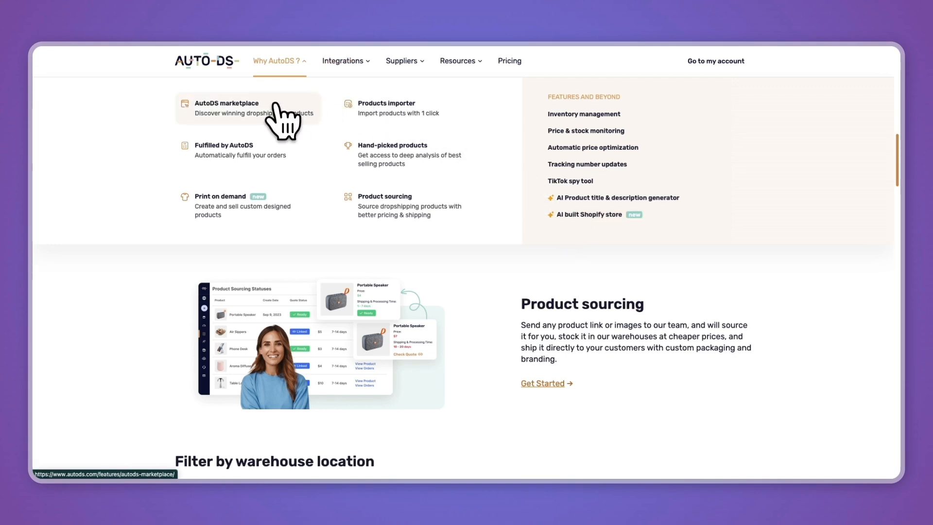
pyautogui.moveTo(586, 131)
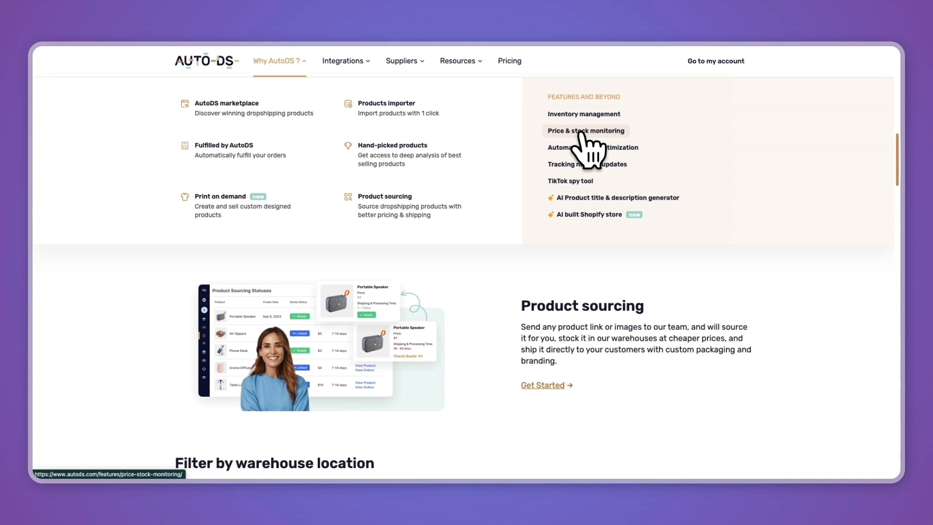
pyautogui.moveTo(587, 165)
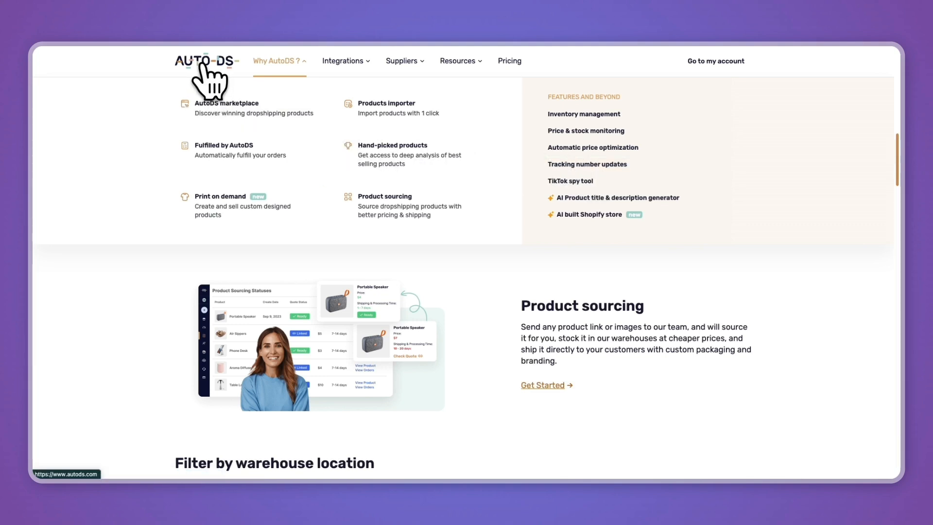
pyautogui.moveTo(257, 111)
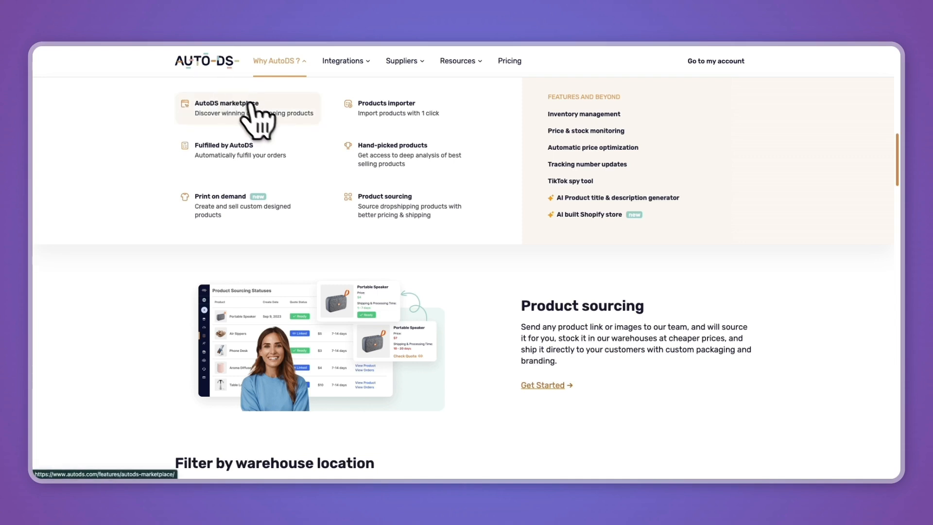
pyautogui.moveTo(274, 130)
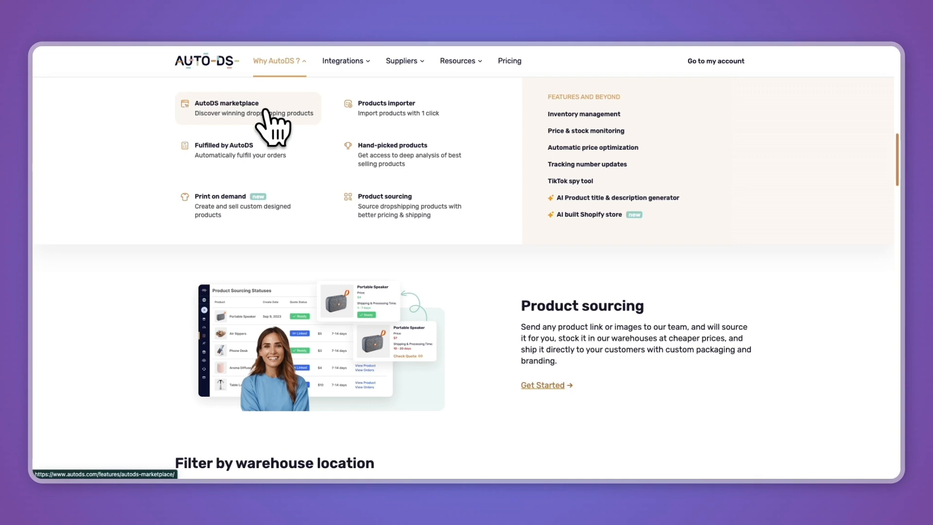
# Step: Go to the AutoDS Pricing page showing Import 200, Starter 400 and Advanced 800 plans
pyautogui.click(509, 60)
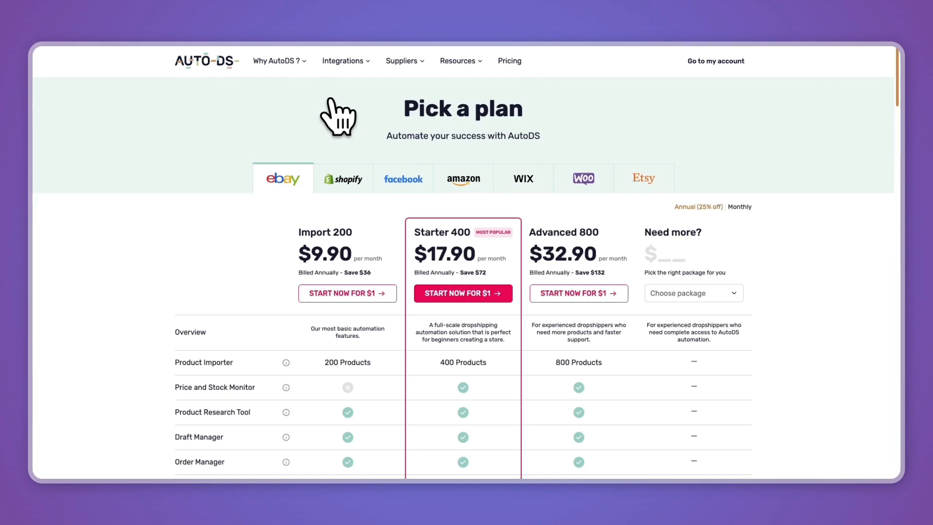
# Step: Show Shopify monthly prices (Import 200 $26.90, Starter 500 $39.90, Advanced 1K $66.90) and return to the 14-day $1 trial homepage
pyautogui.scroll(-3)
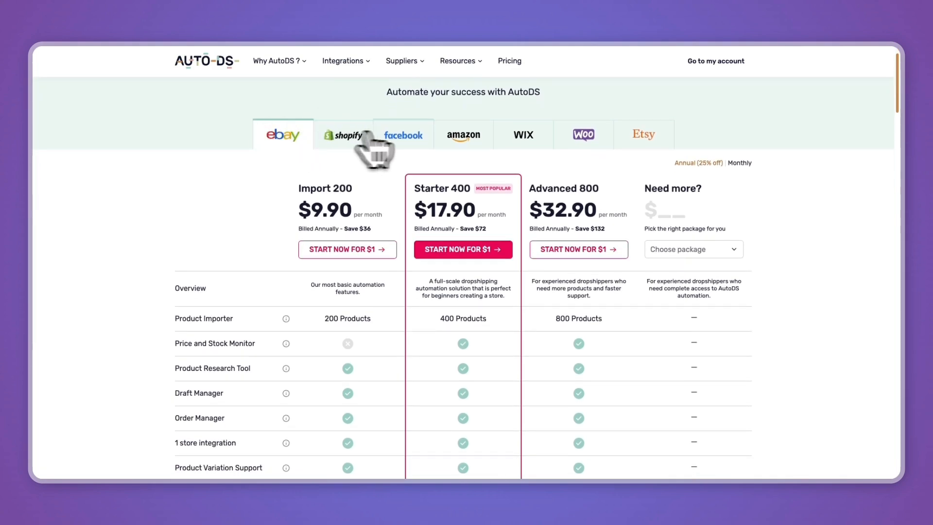
pyautogui.moveTo(583, 134)
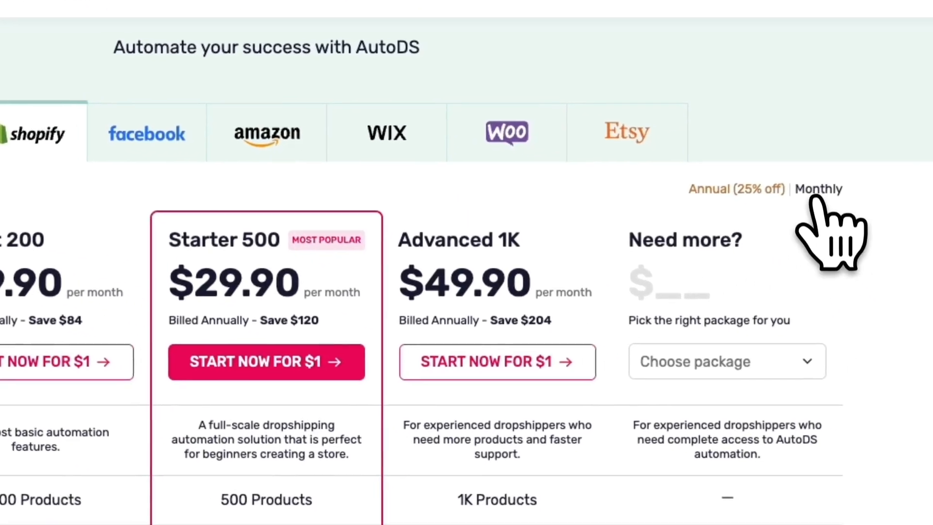
pyautogui.click(819, 189)
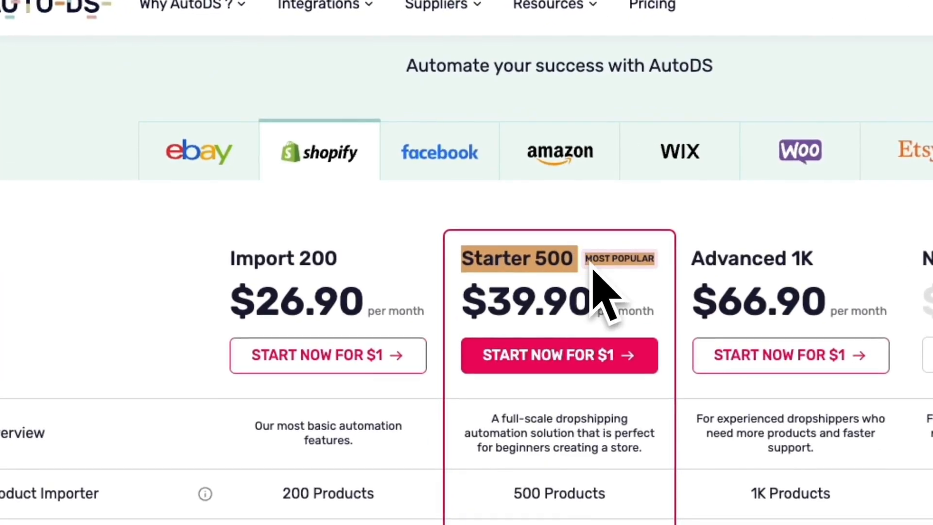
pyautogui.moveTo(625, 303)
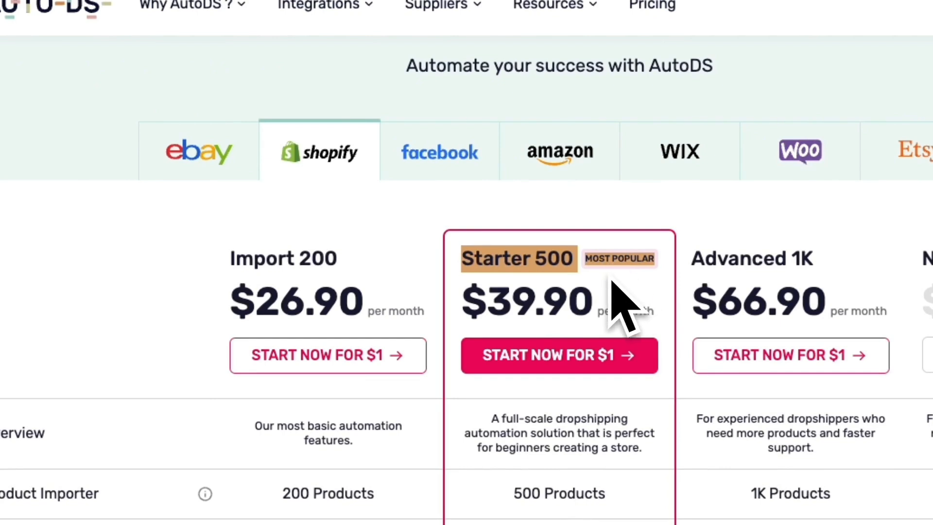
pyautogui.scroll(-3)
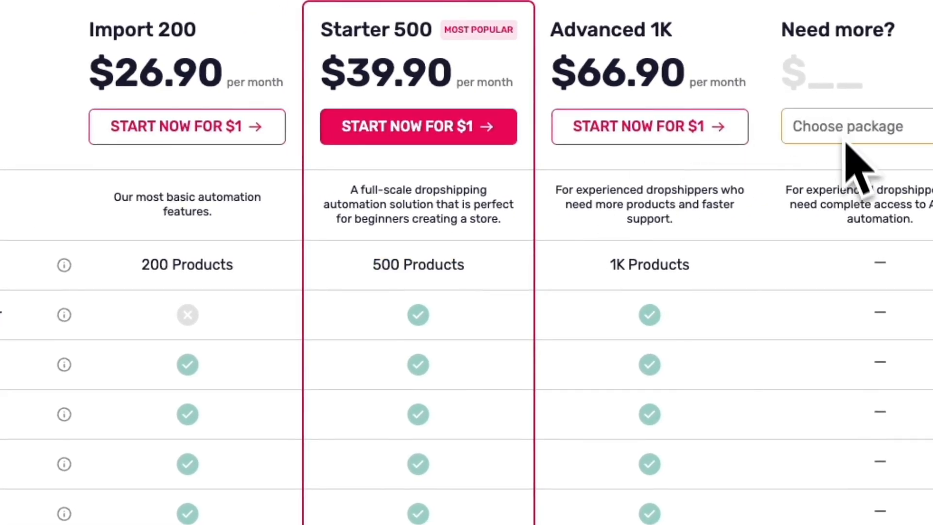
pyautogui.click(857, 126)
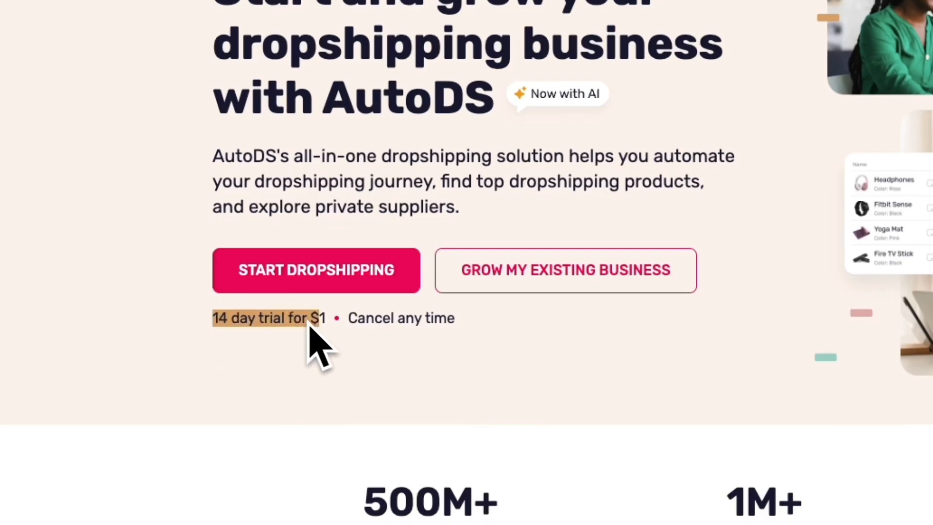
pyautogui.moveTo(514, 437)
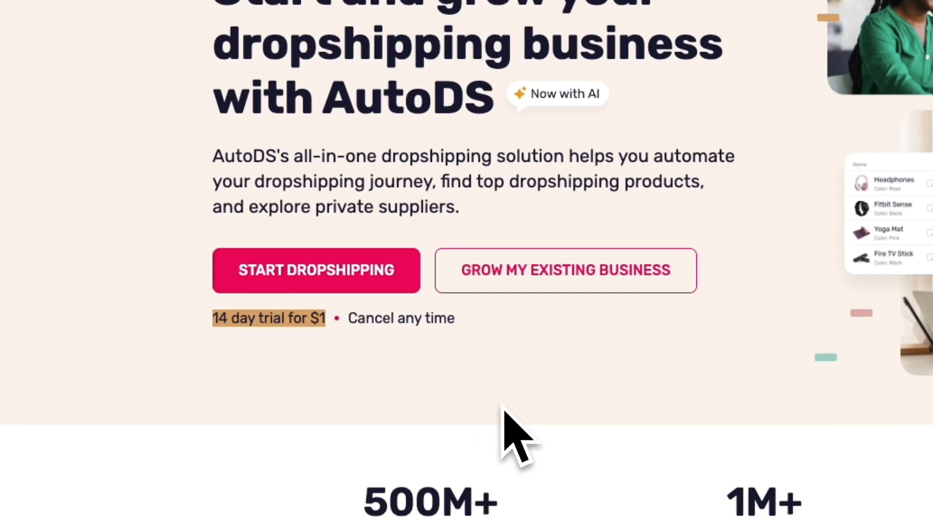